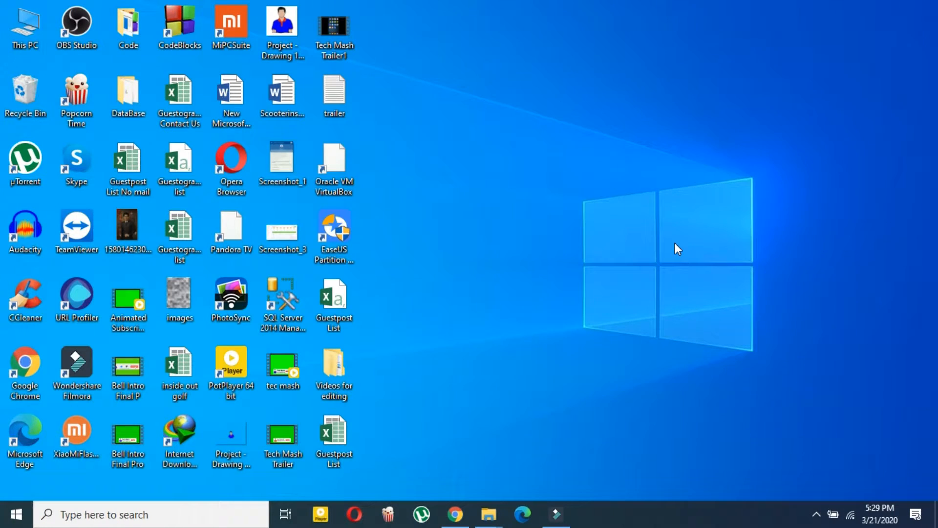
Choose the Windows 64-bit build from the Download VLC platform list to start the download.
{"action": "left_click", "coordinate": [453, 514]}
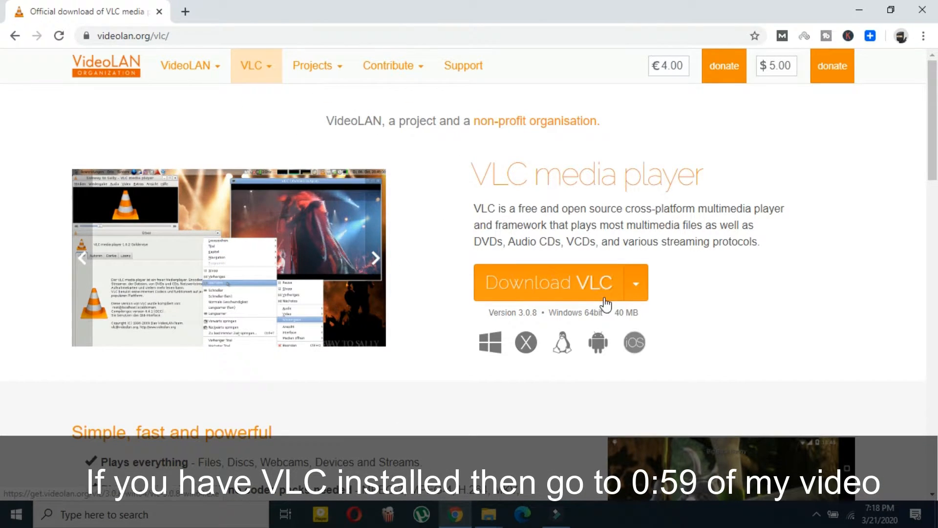
{"action": "left_click", "coordinate": [635, 282]}
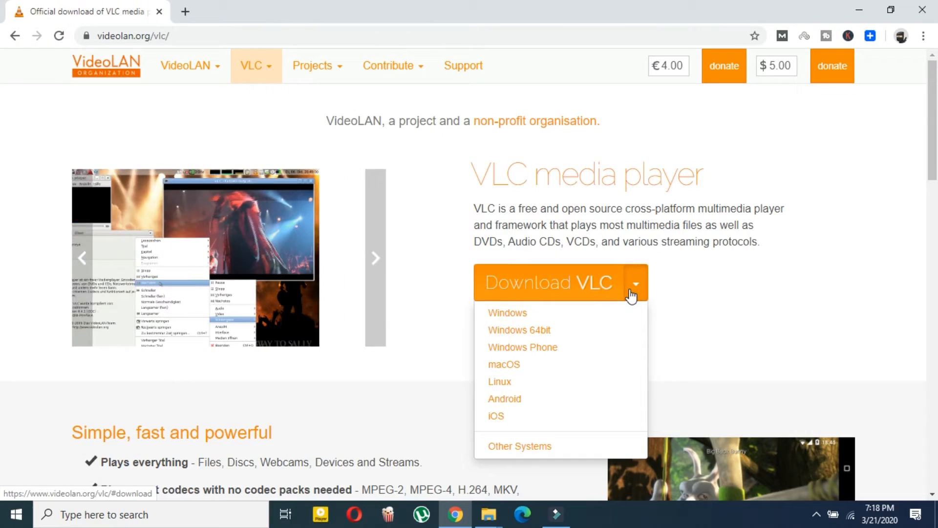
{"action": "mouse_move", "coordinate": [535, 329]}
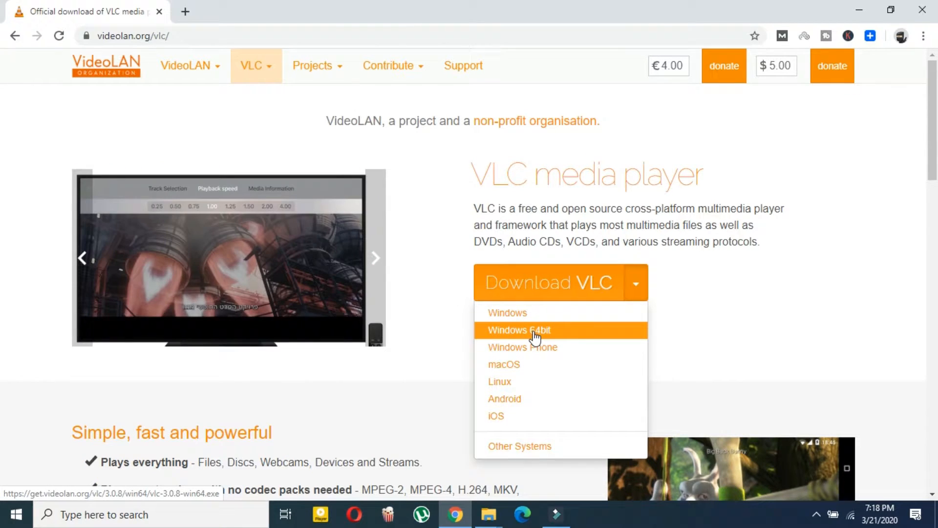
{"action": "left_click", "coordinate": [519, 329]}
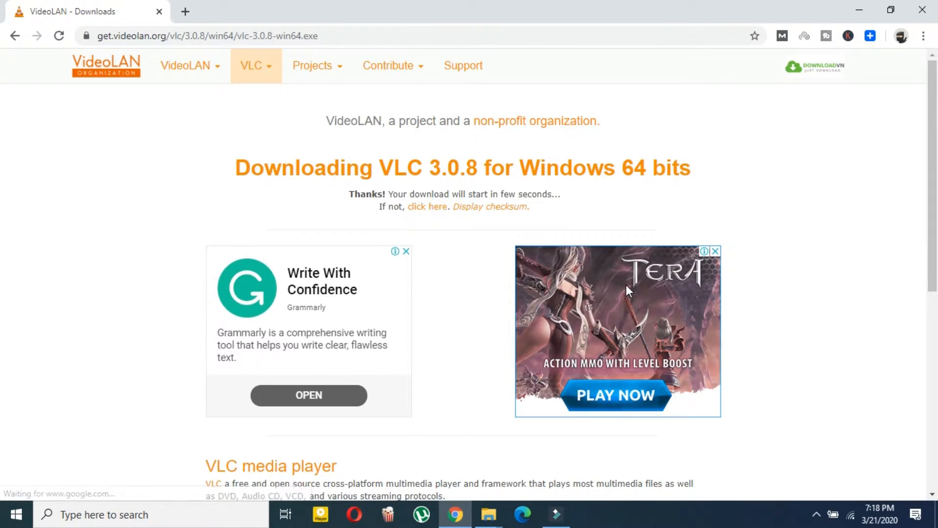
{"action": "mouse_move", "coordinate": [450, 247]}
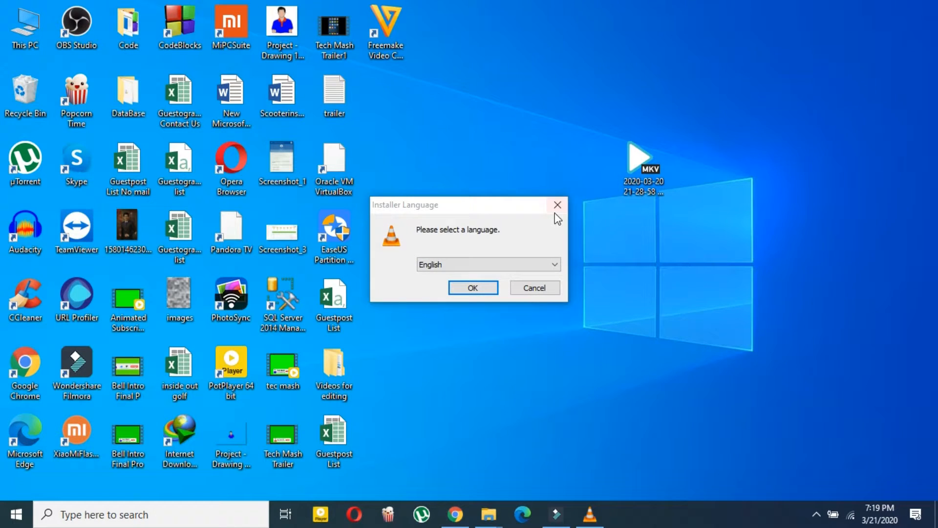
Run the installer in English, accept the license and install to the default folder, then finish.
{"action": "left_click", "coordinate": [472, 288]}
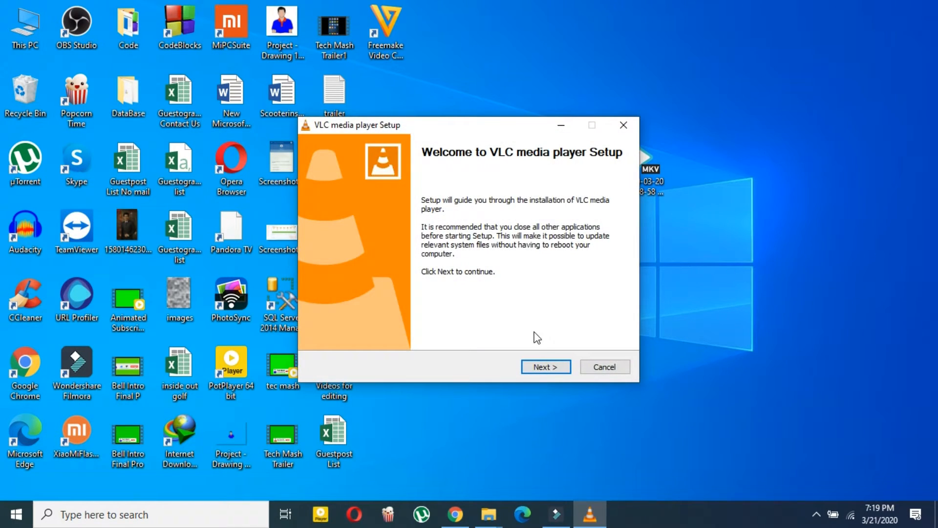
{"action": "left_click", "coordinate": [544, 367]}
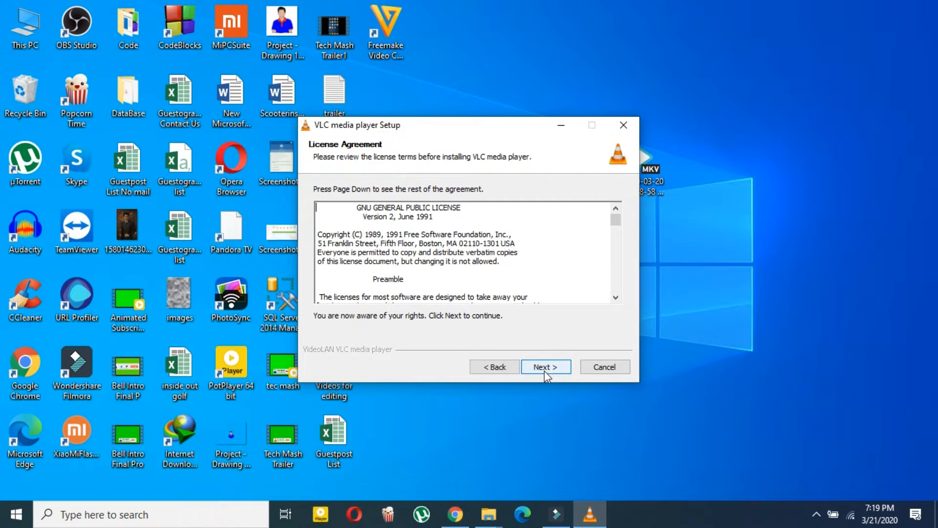
{"action": "left_click", "coordinate": [544, 366]}
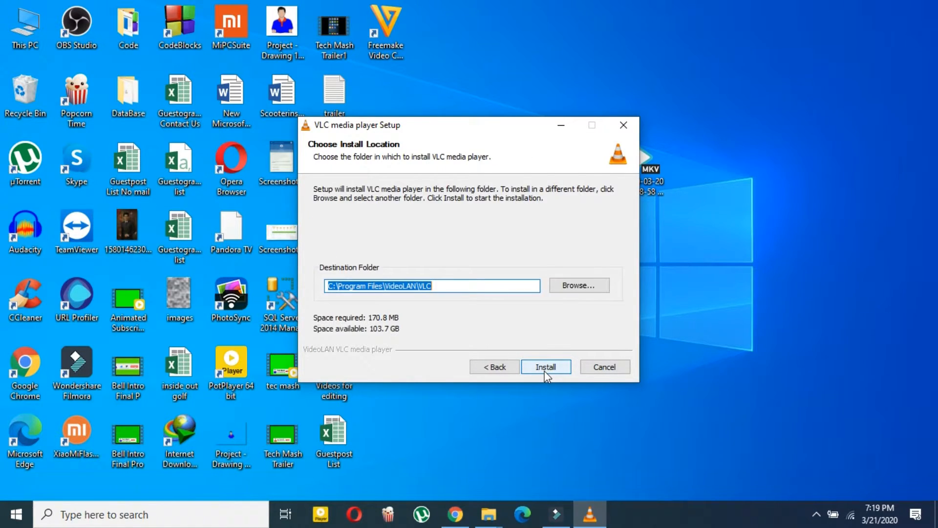
{"action": "left_click", "coordinate": [545, 366]}
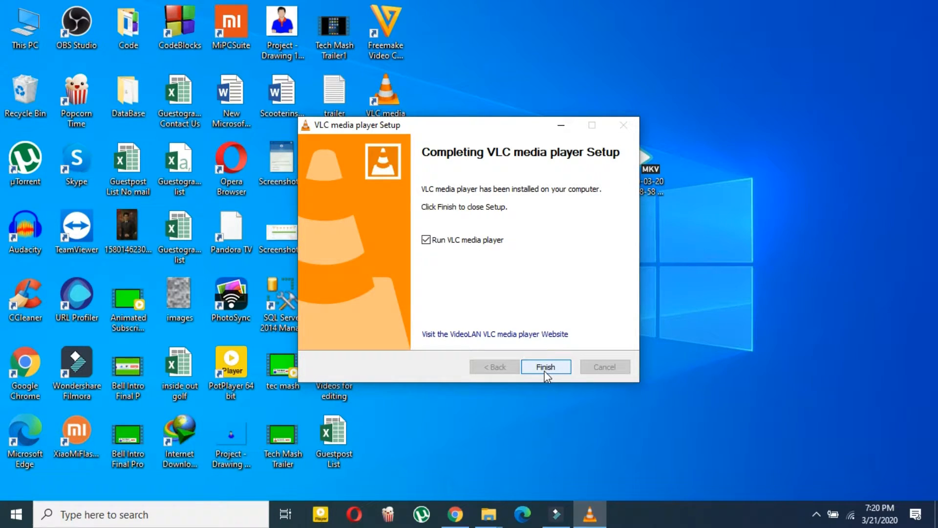
{"action": "left_click", "coordinate": [545, 367]}
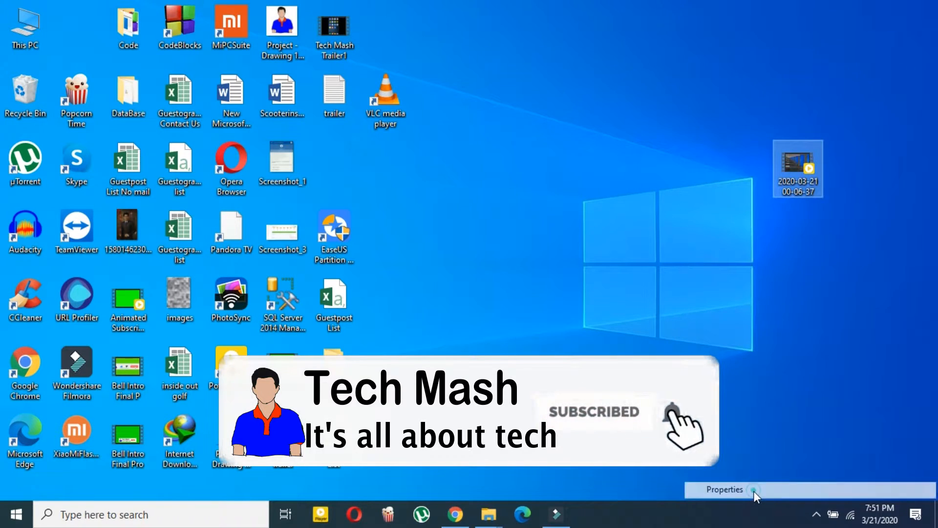
Check the MKV recording's Properties and briefly play it, then close both.
{"action": "left_click", "coordinate": [723, 489]}
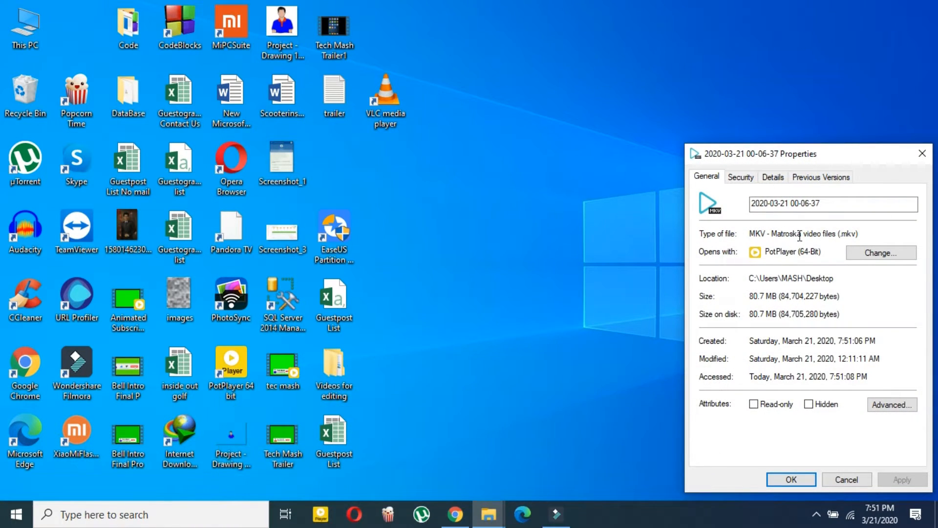
{"action": "mouse_move", "coordinate": [849, 232]}
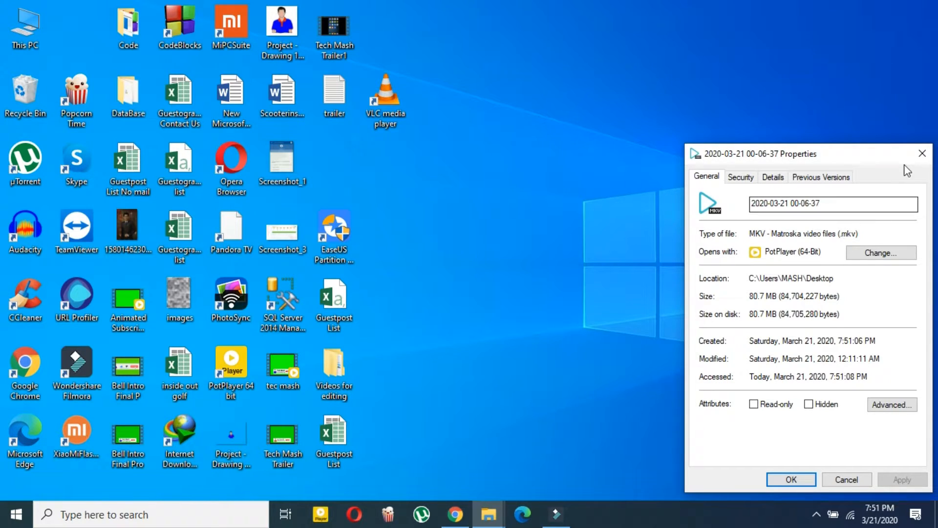
{"action": "left_click", "coordinate": [790, 479]}
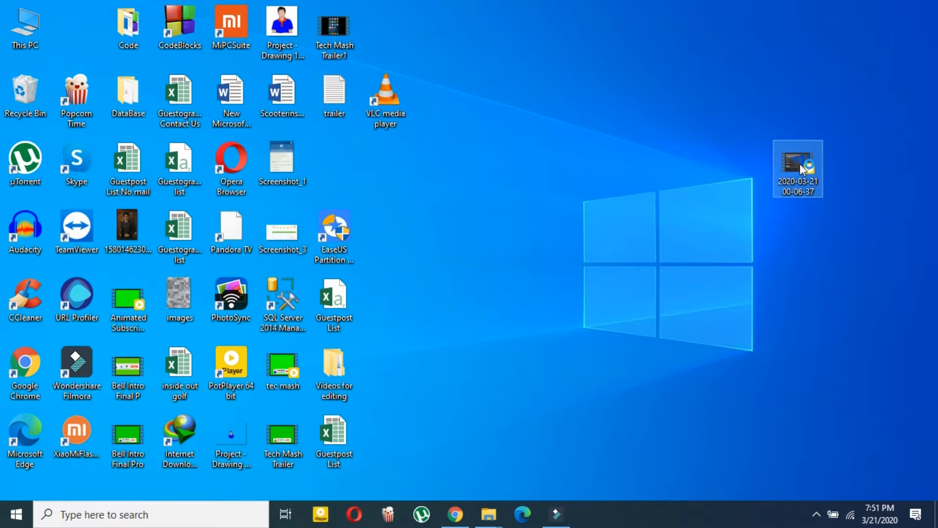
{"action": "left_click", "coordinate": [320, 514]}
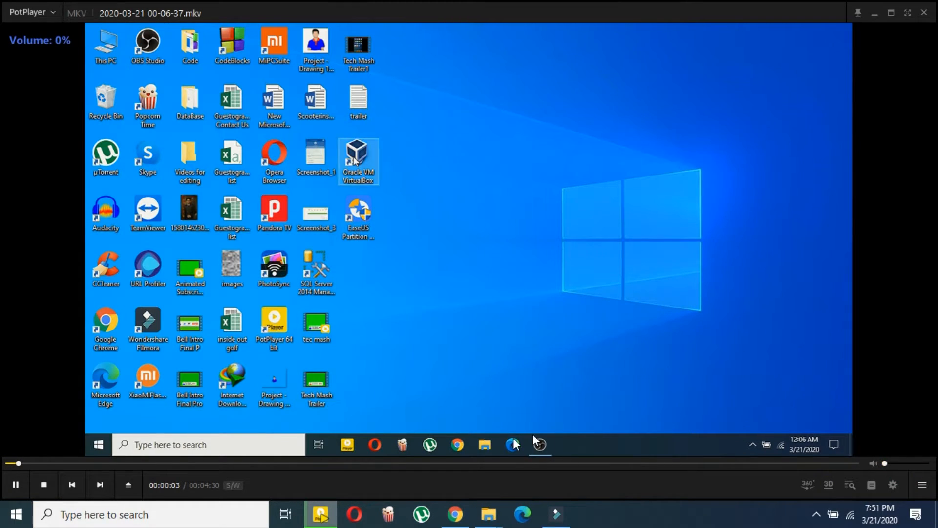
{"action": "left_click", "coordinate": [566, 443]}
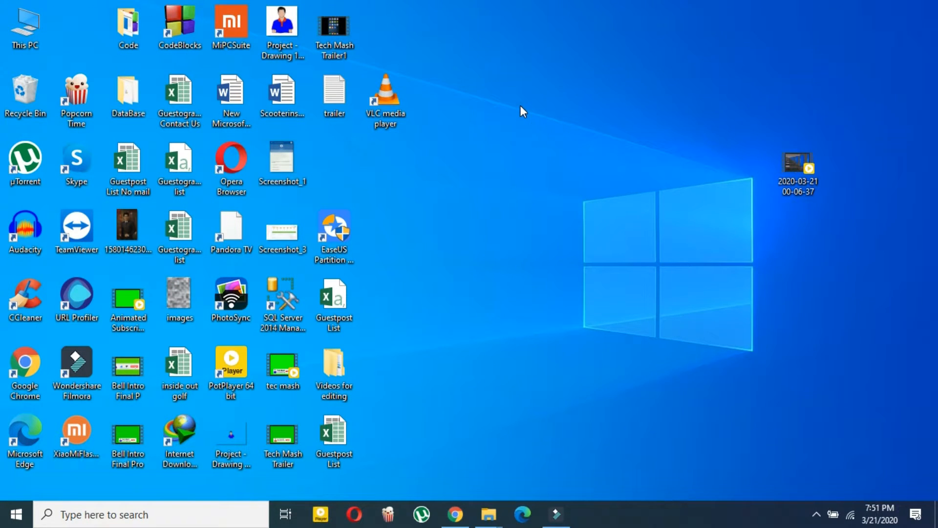
Launch VLC from its desktop shortcut and choose Media > Convert / Save.
{"action": "left_click", "coordinate": [385, 101]}
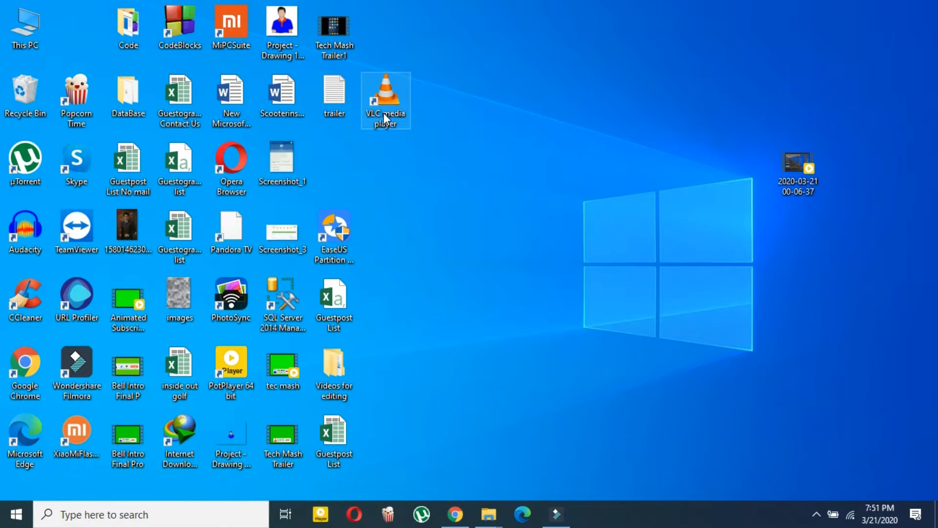
{"action": "left_click", "coordinate": [385, 101]}
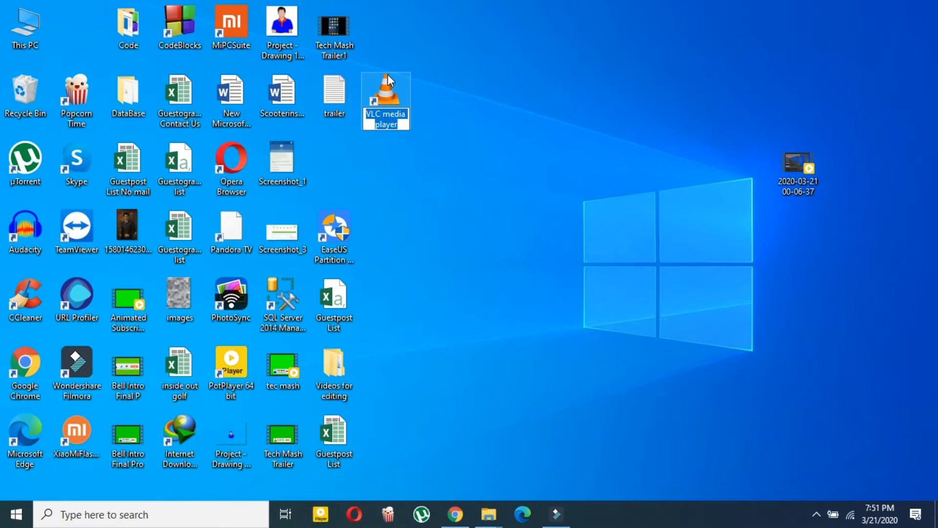
{"action": "double_click", "coordinate": [385, 93]}
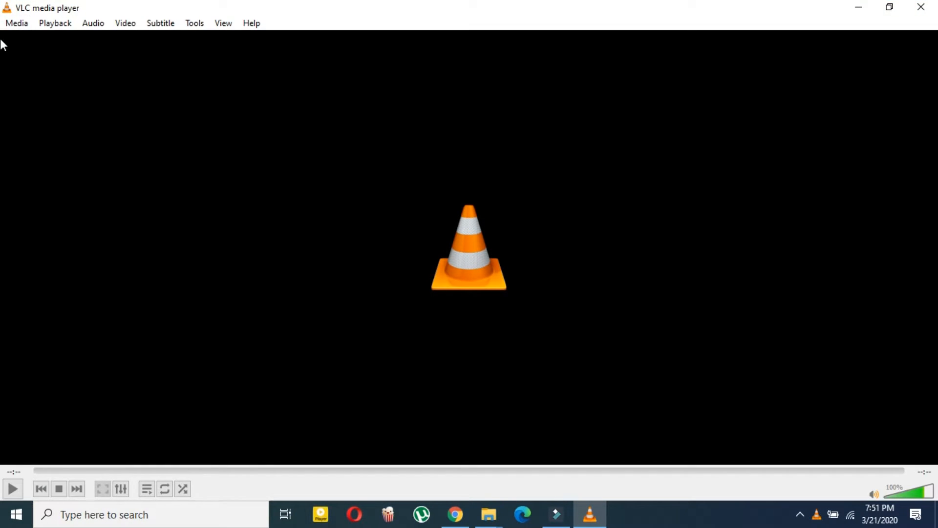
{"action": "left_click", "coordinate": [16, 23]}
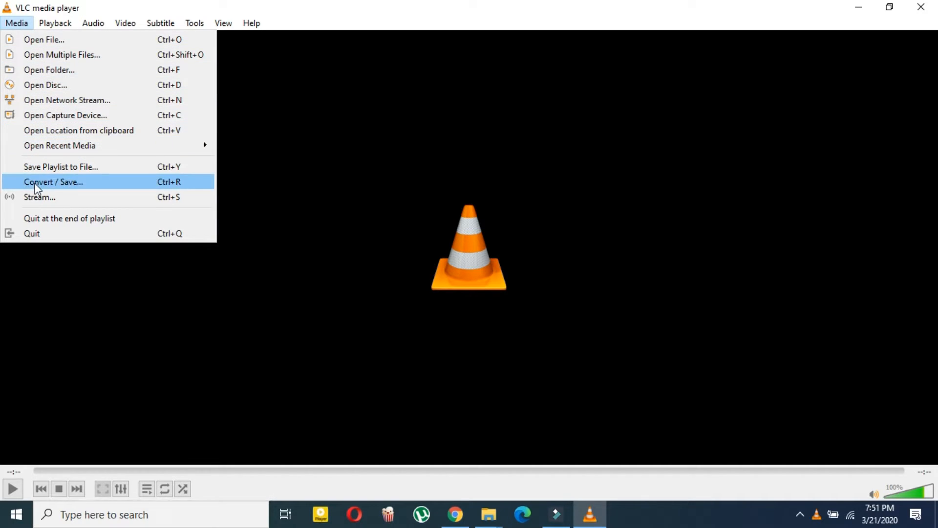
{"action": "mouse_move", "coordinate": [55, 188]}
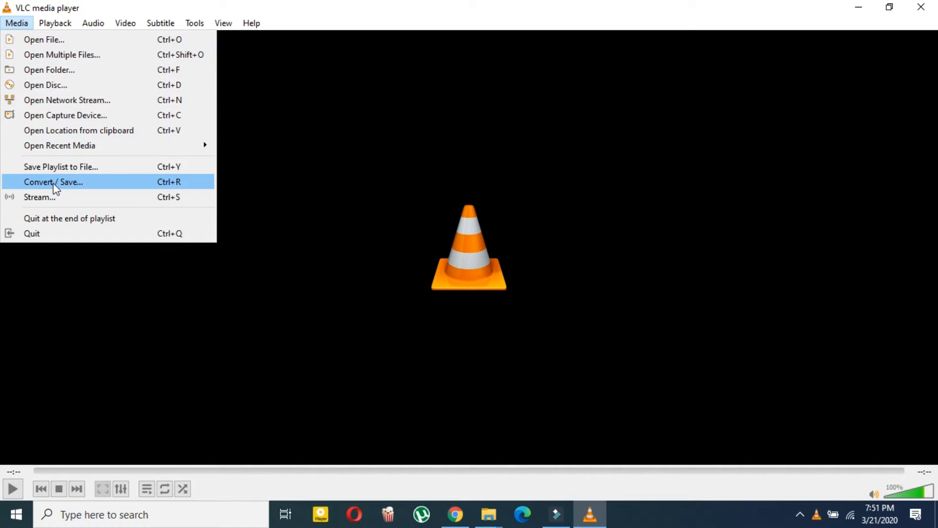
{"action": "left_click", "coordinate": [53, 182]}
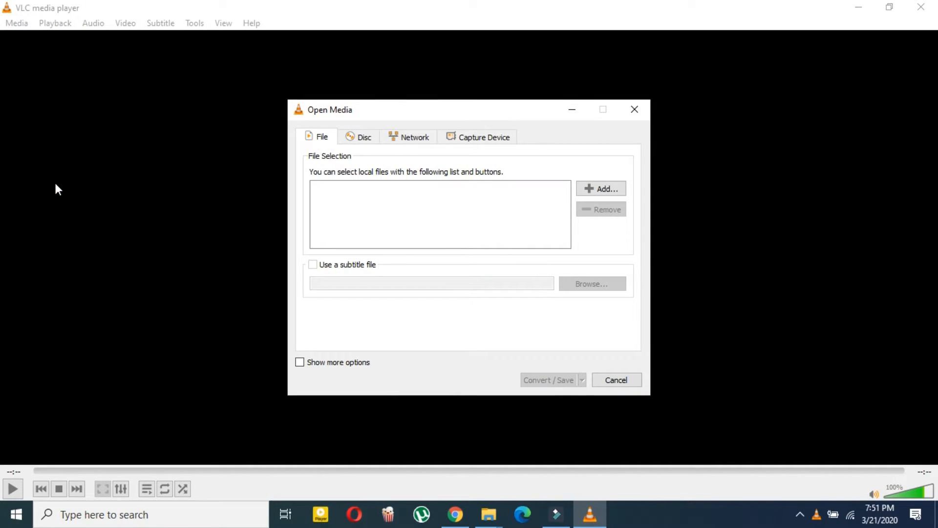
{"action": "mouse_move", "coordinate": [592, 185]}
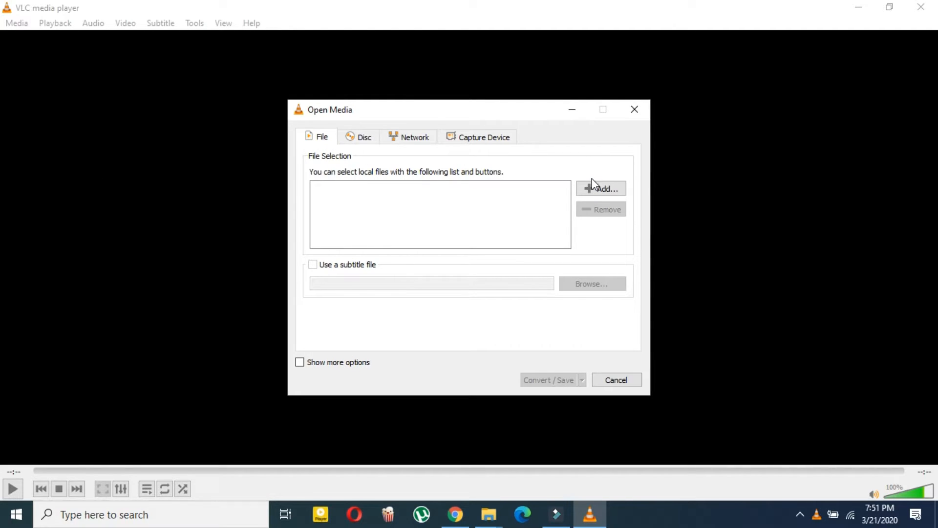
{"action": "left_click", "coordinate": [600, 188]}
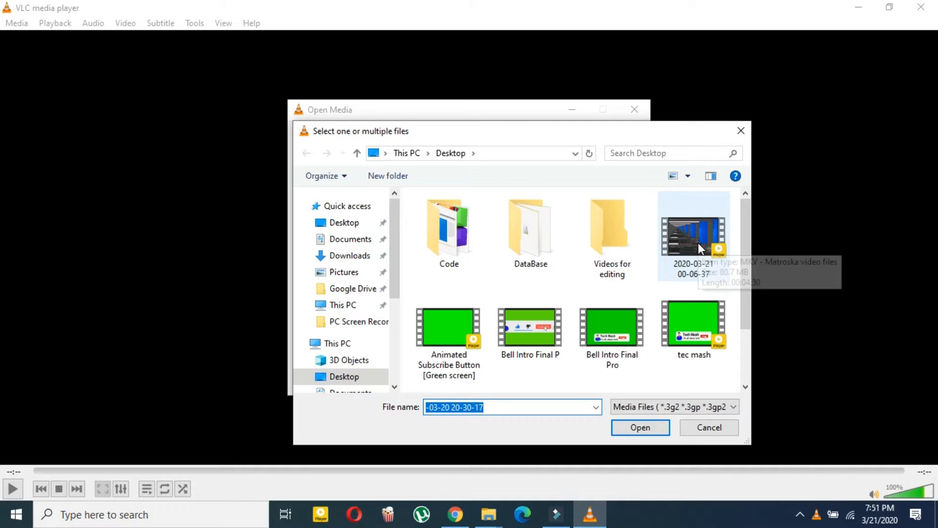
{"action": "left_click", "coordinate": [693, 230]}
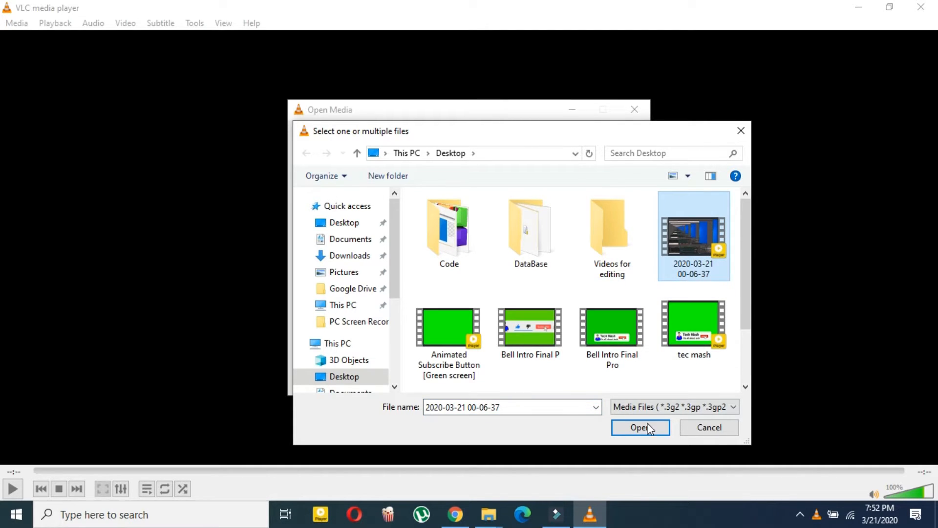
{"action": "left_click", "coordinate": [639, 427]}
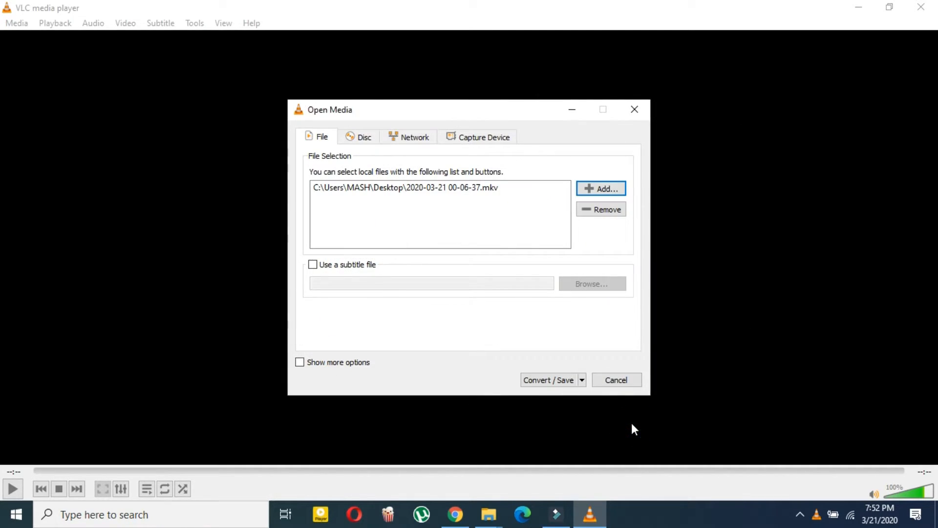
{"action": "mouse_move", "coordinate": [396, 202]}
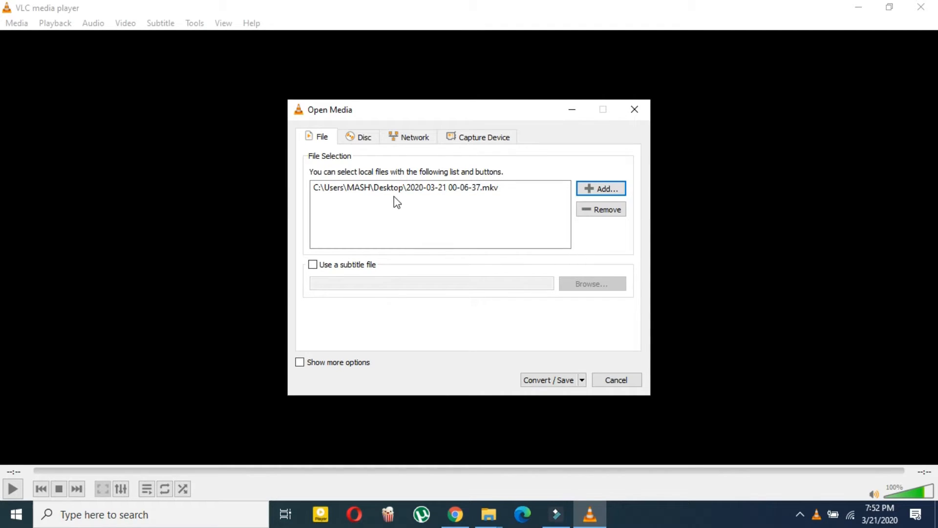
Proceed to Convert settings, keep the Video - H.264 + MP3 (MP4) profile and review its profile editor.
{"action": "left_click", "coordinate": [548, 380]}
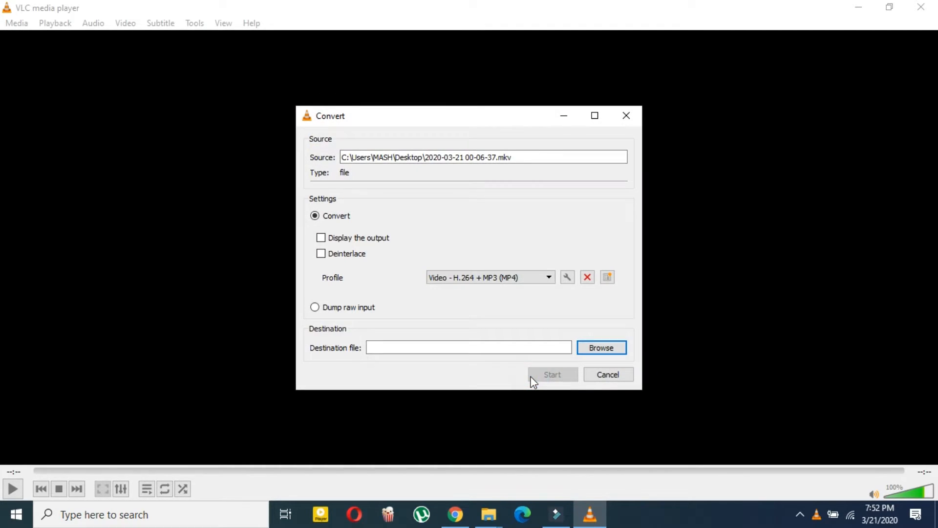
{"action": "left_click", "coordinate": [484, 276]}
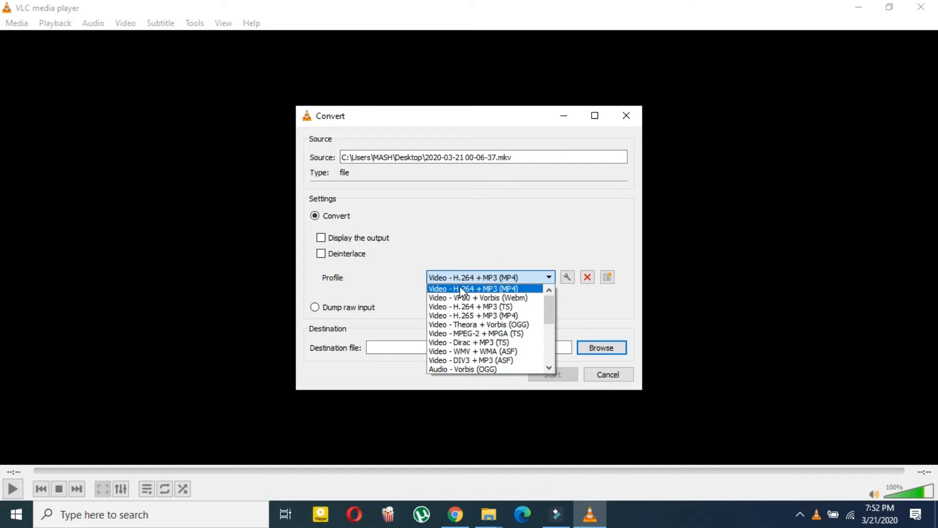
{"action": "scroll", "scroll_direction": "down", "scroll_amount": 3}
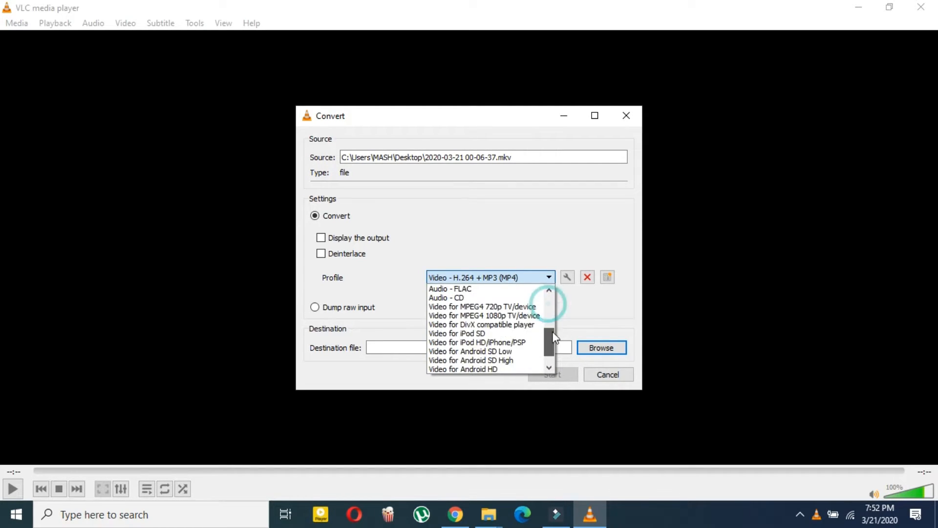
{"action": "left_click", "coordinate": [490, 276]}
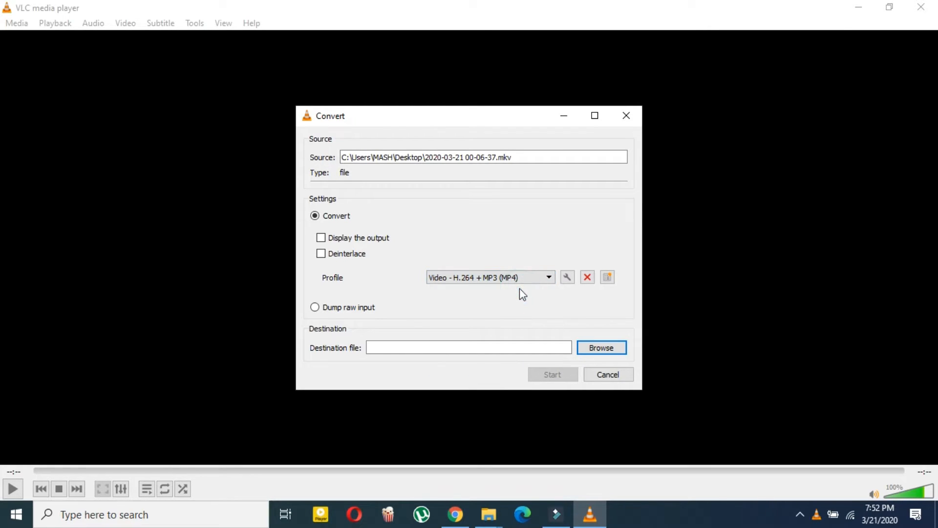
{"action": "left_click", "coordinate": [566, 276]}
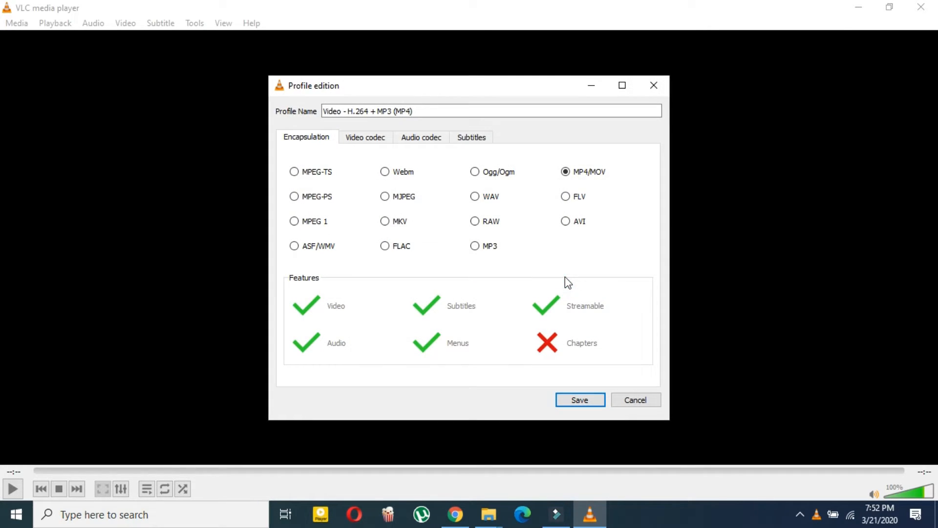
{"action": "left_click", "coordinate": [579, 400]}
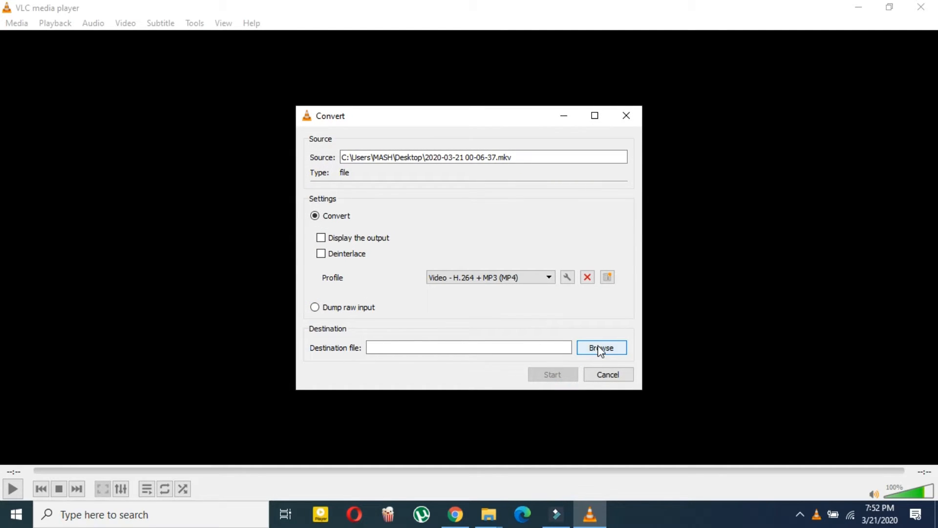
Set the destination file to test1.mp4 in the Desktop folder and save it.
{"action": "left_click", "coordinate": [601, 348]}
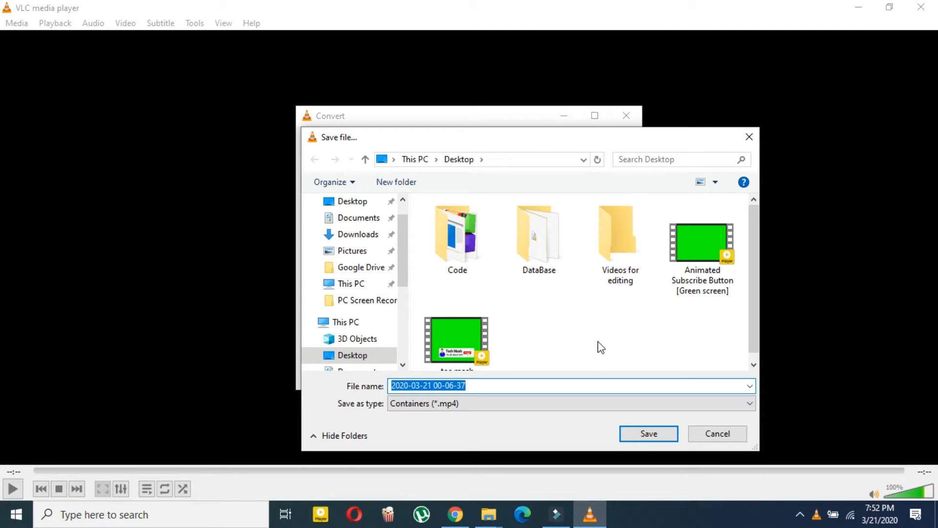
{"action": "type", "text": "test1"}
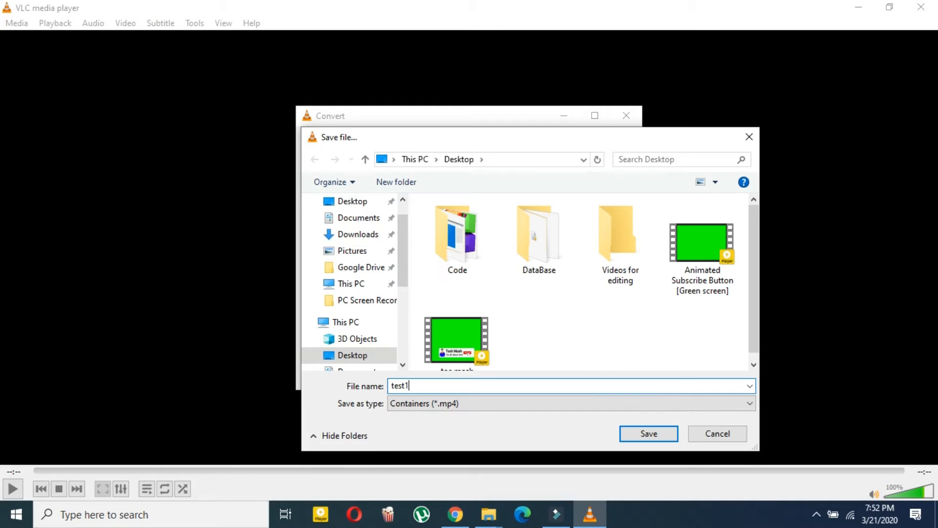
{"action": "type", "text": "."}
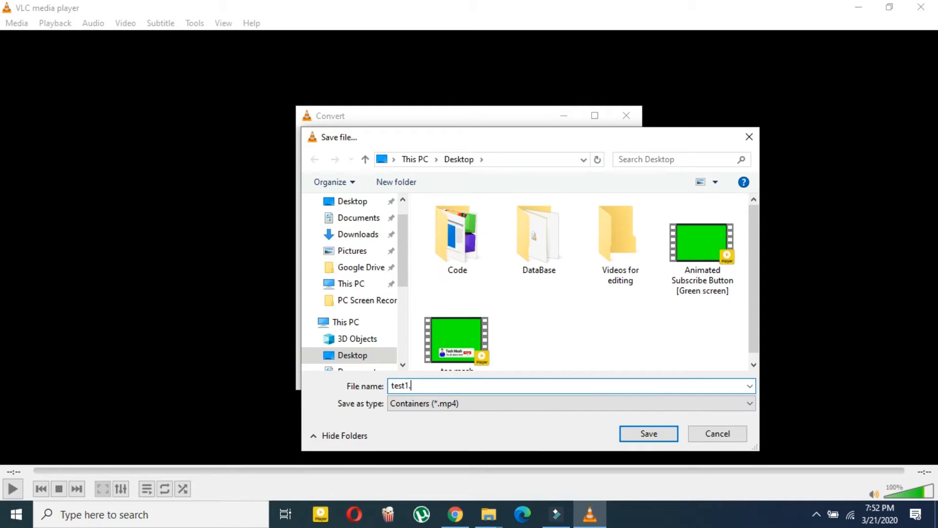
{"action": "type", "text": "mp4"}
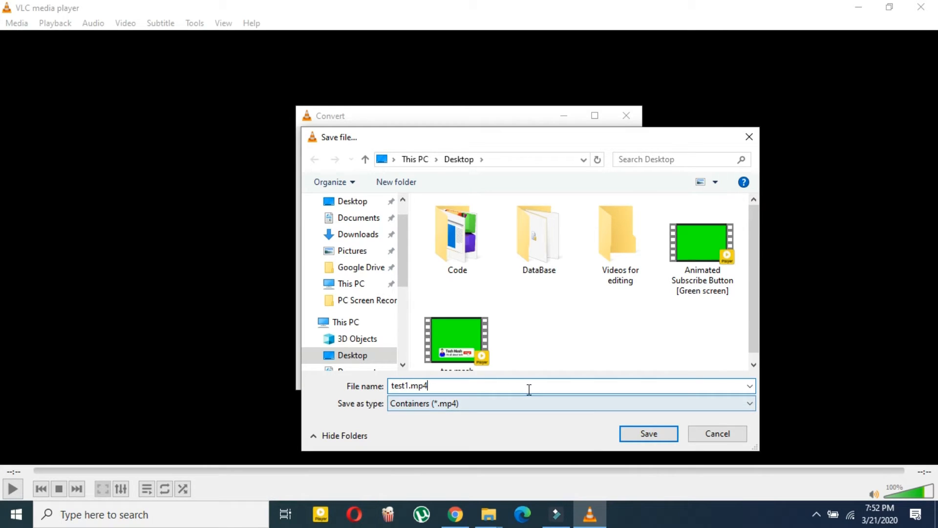
{"action": "left_click", "coordinate": [648, 432]}
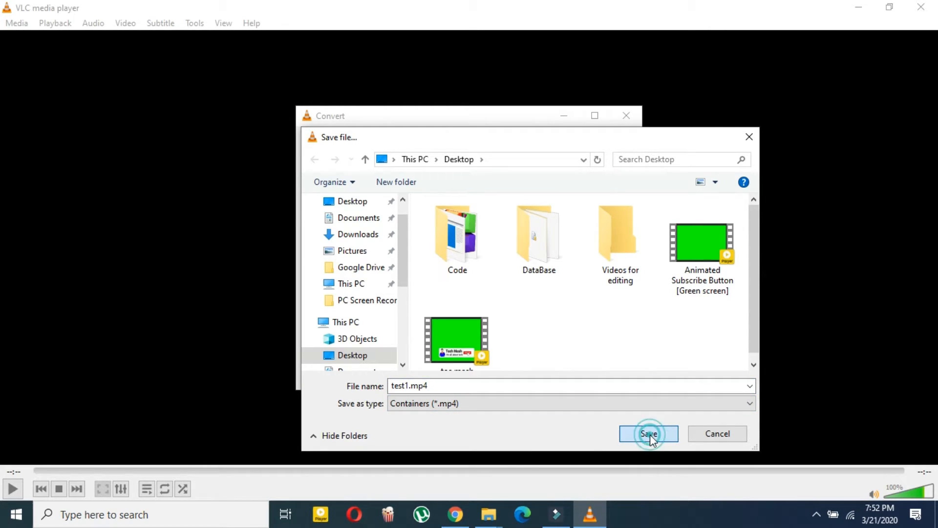
{"action": "left_click", "coordinate": [648, 433]}
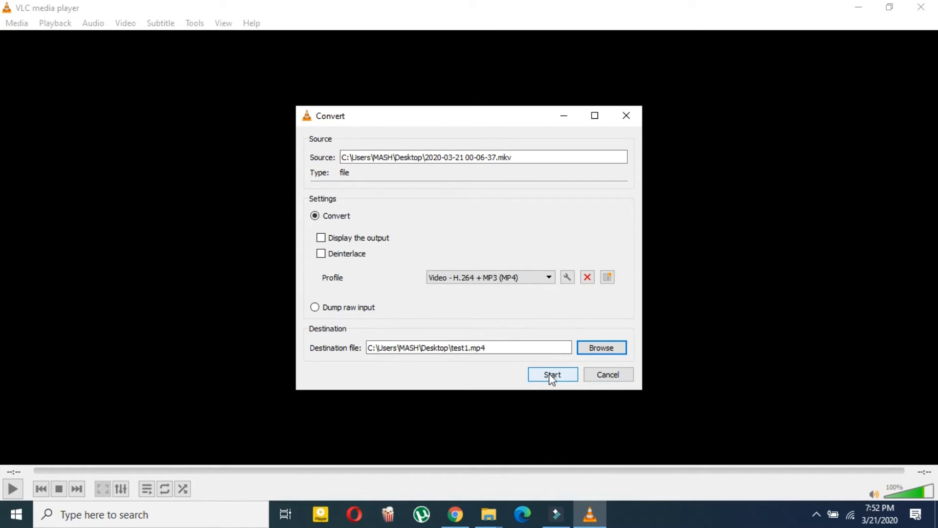
Start the conversion to MP4, wait for it to finish, and close VLC.
{"action": "left_click", "coordinate": [551, 374]}
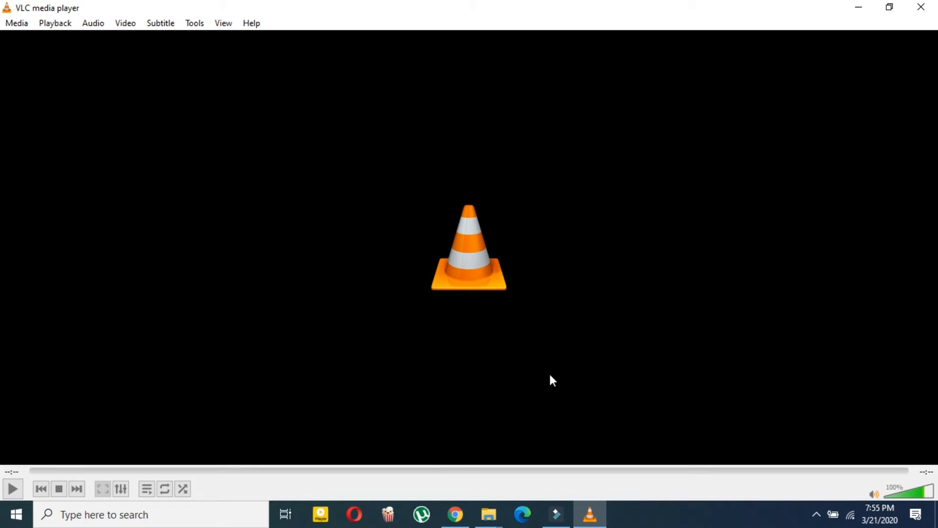
{"action": "mouse_move", "coordinate": [921, 7]}
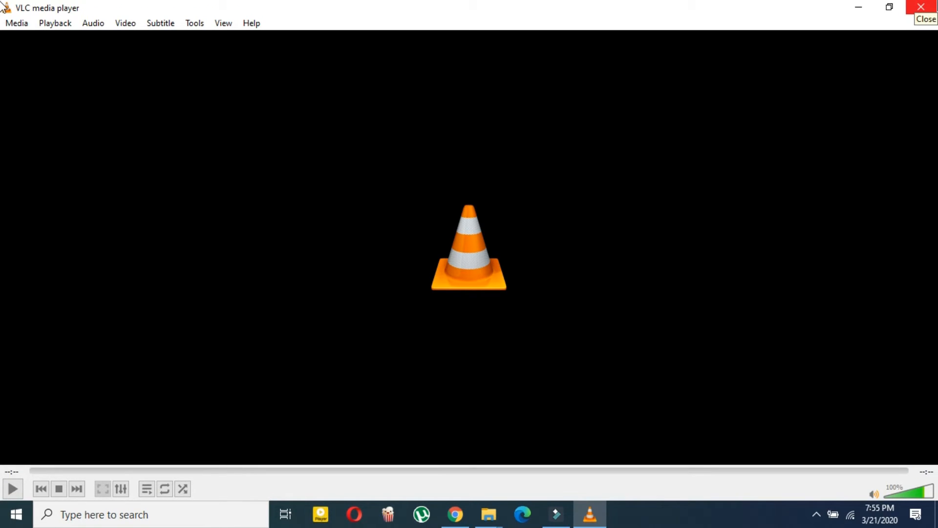
{"action": "left_click", "coordinate": [925, 19]}
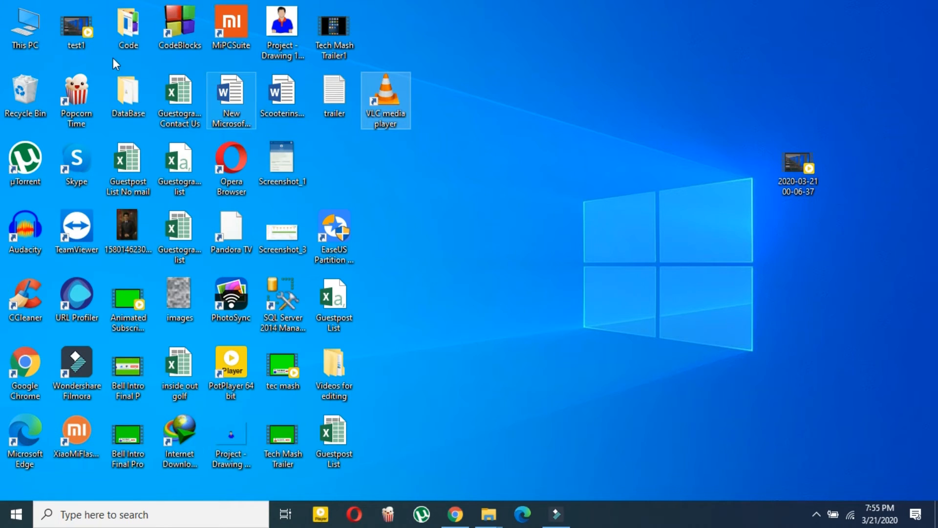
Move the test1 icon onto the desktop centre and play it in PotPlayer to verify the converted video.
{"action": "left_click_drag", "start_coordinate": [76, 27], "coordinate": [511, 212]}
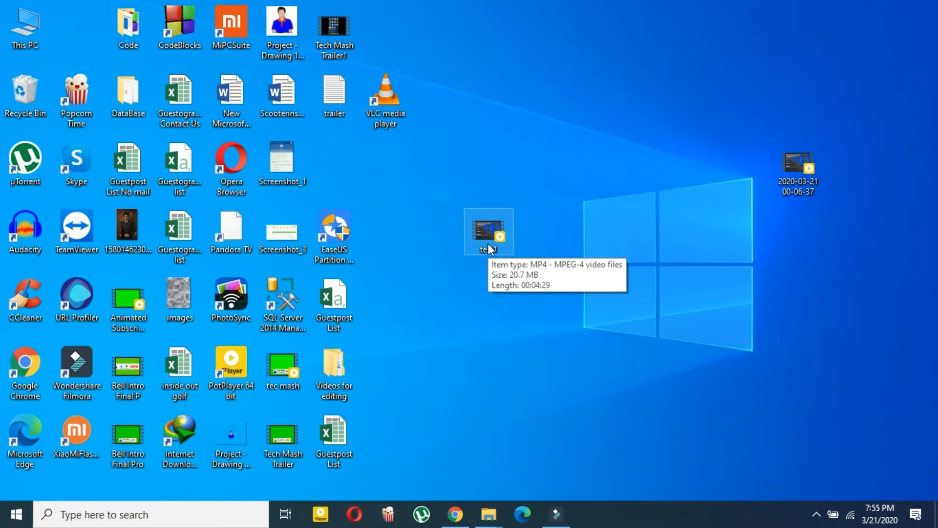
{"action": "left_click", "coordinate": [488, 231]}
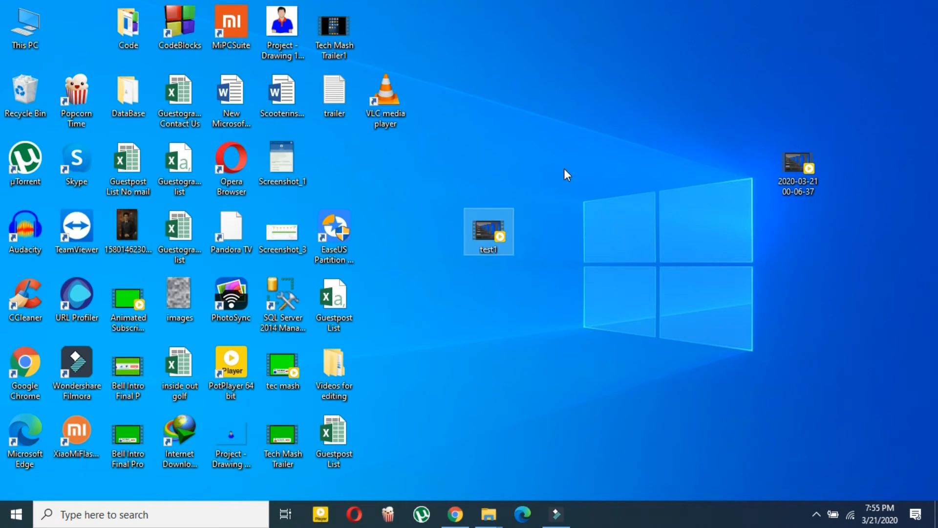
{"action": "double_click", "coordinate": [487, 231]}
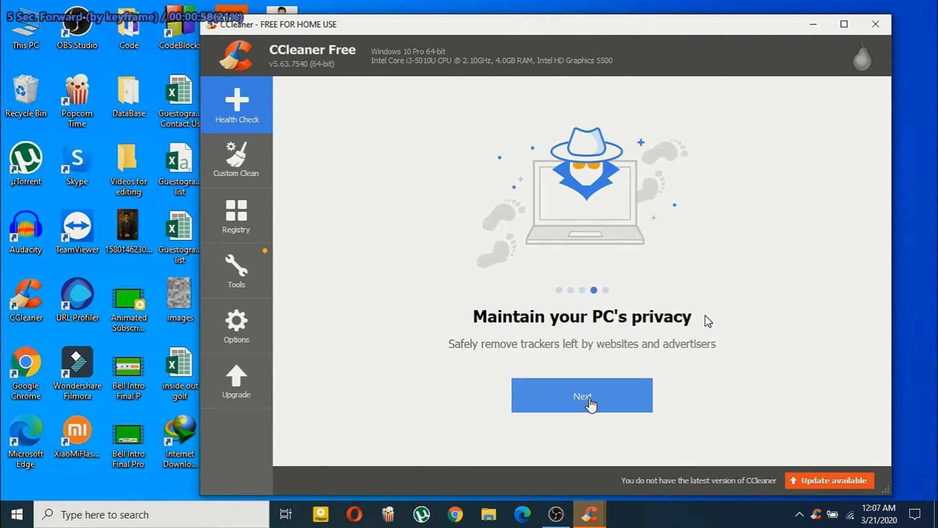
{"action": "left_click", "coordinate": [236, 160]}
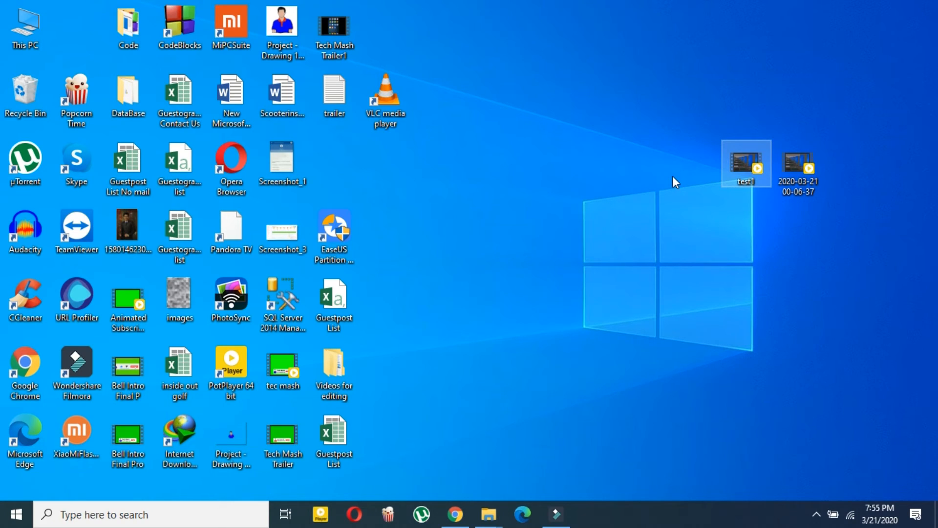
{"action": "right_click", "coordinate": [745, 163]}
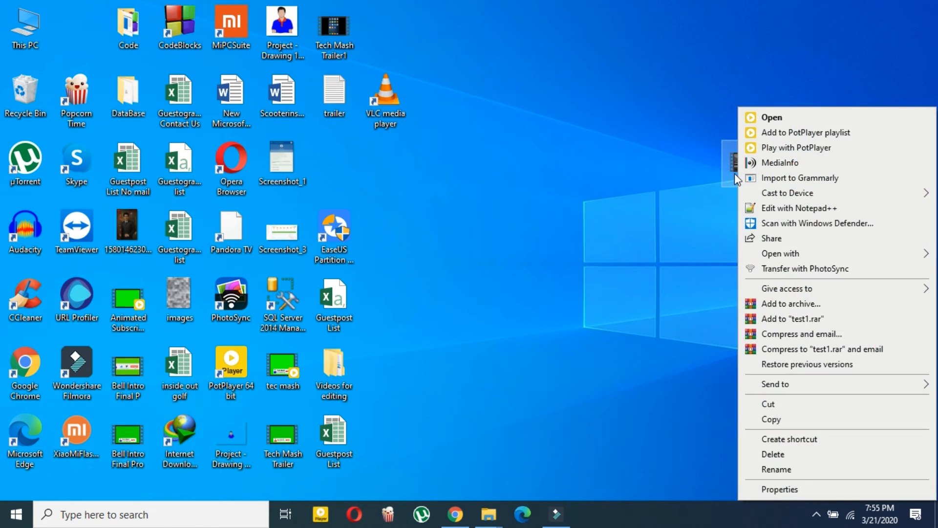
{"action": "mouse_move", "coordinate": [763, 495]}
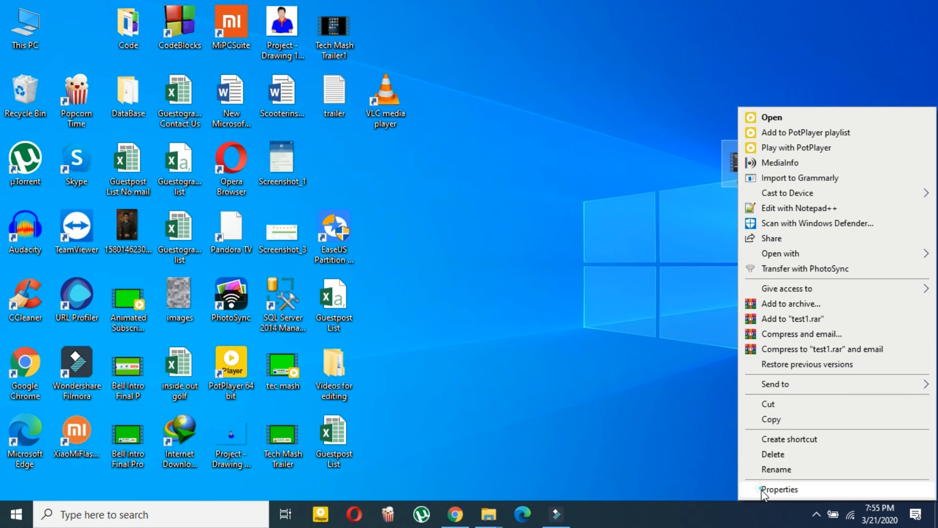
{"action": "left_click", "coordinate": [779, 489]}
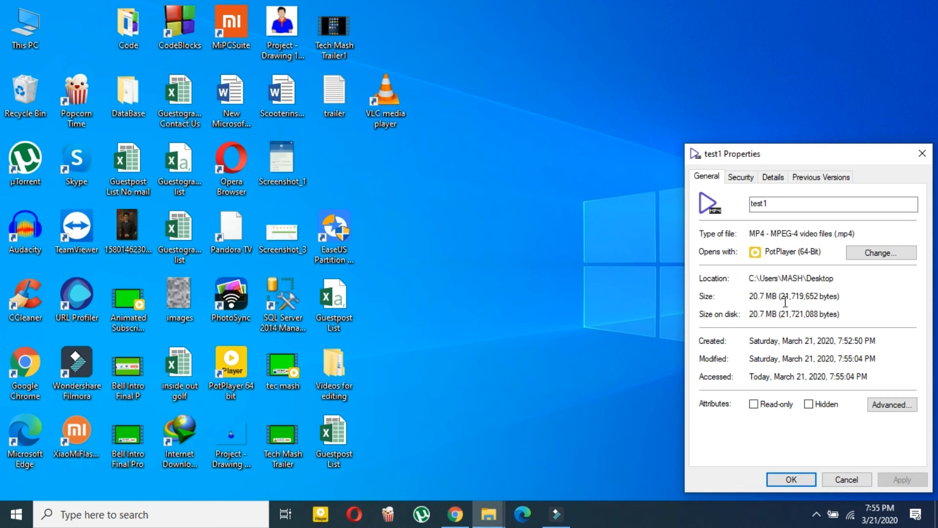
{"action": "mouse_move", "coordinate": [921, 154]}
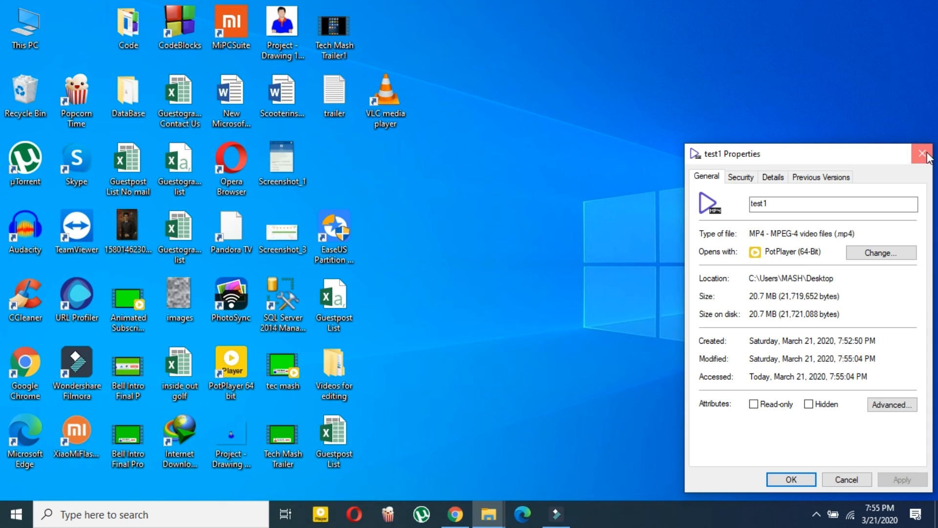
{"action": "left_click", "coordinate": [922, 153]}
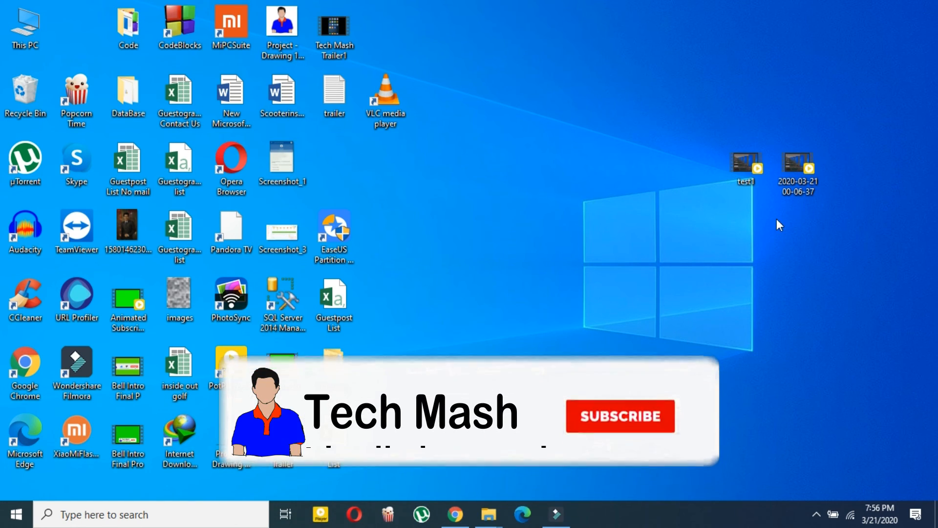
{"action": "left_click", "coordinate": [619, 415]}
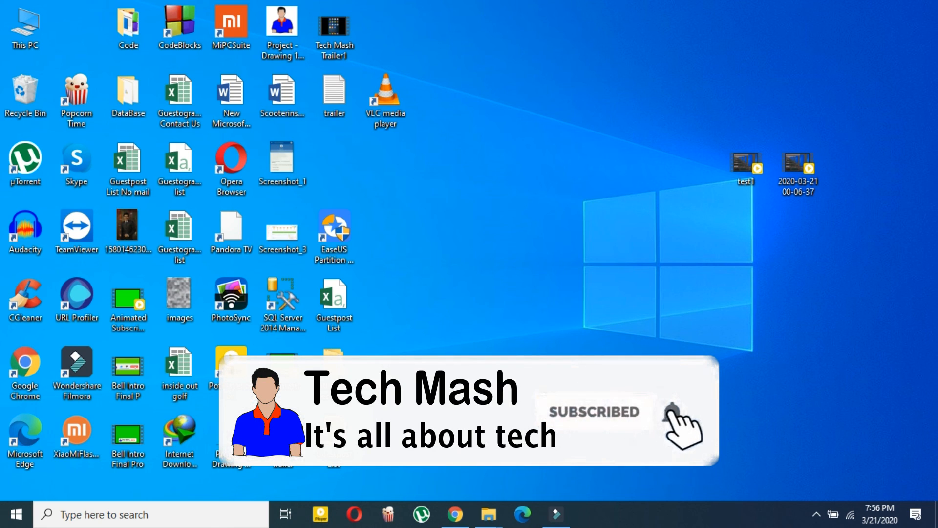